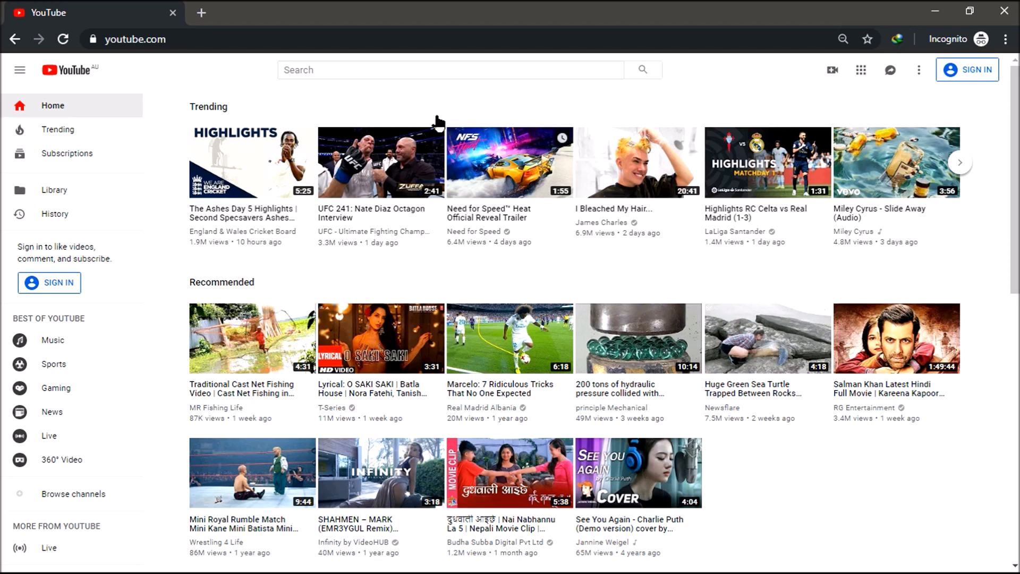
- Search YouTube for 'ncs music' and play Cartoon - On & On (feat. Daniel Levi)
text(n)
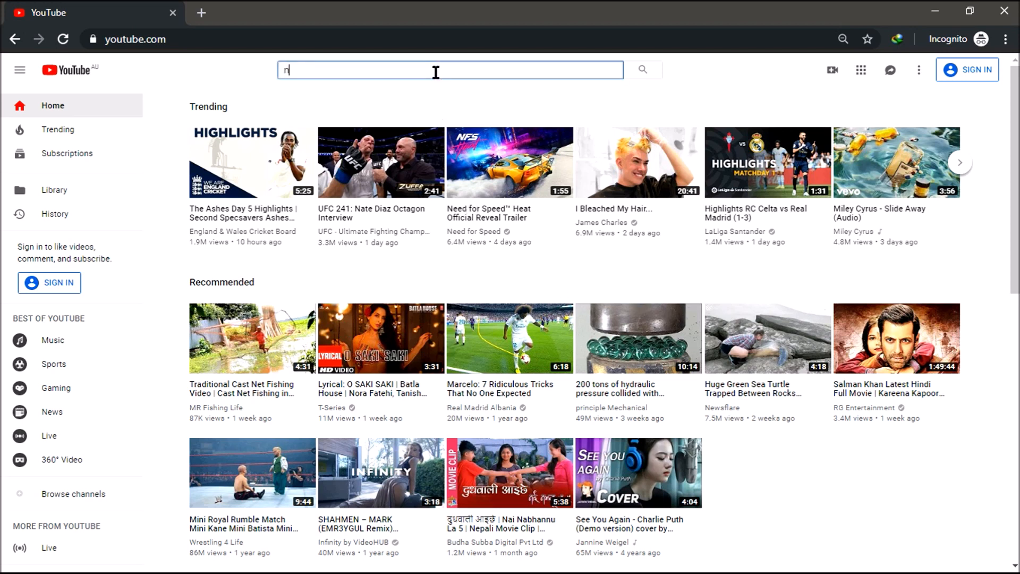
text(cs musi)
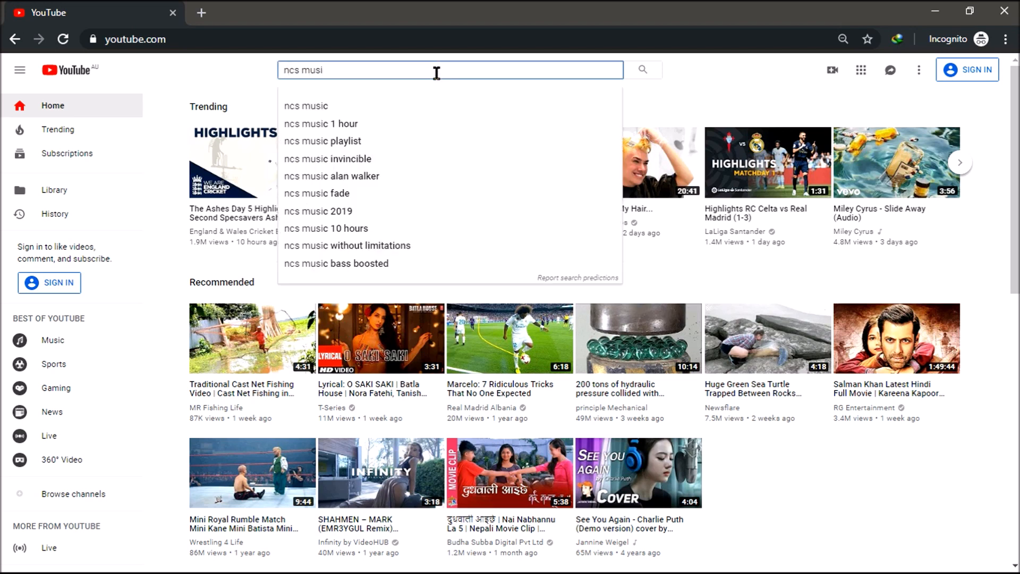
text(c)
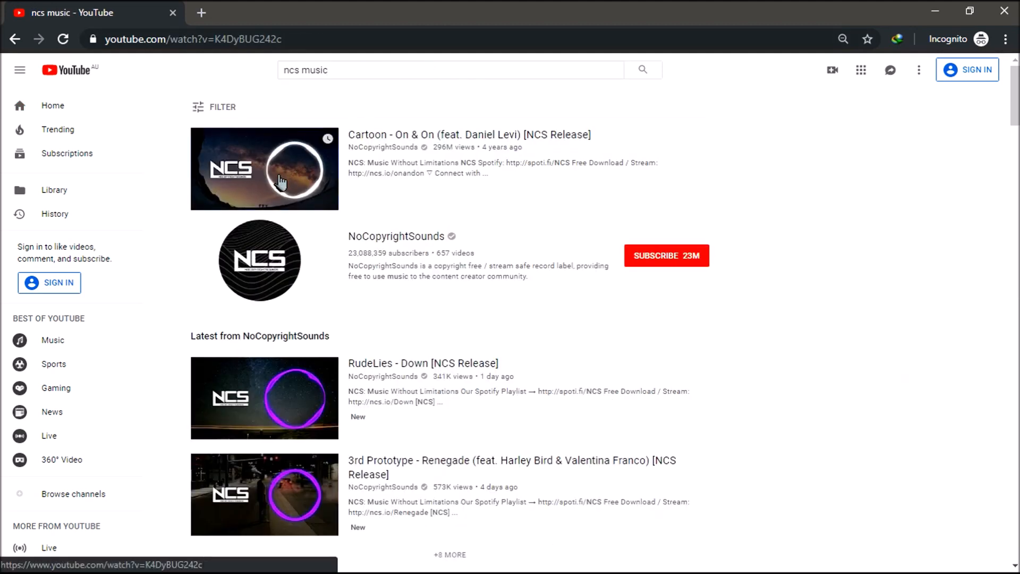
click(264, 169)
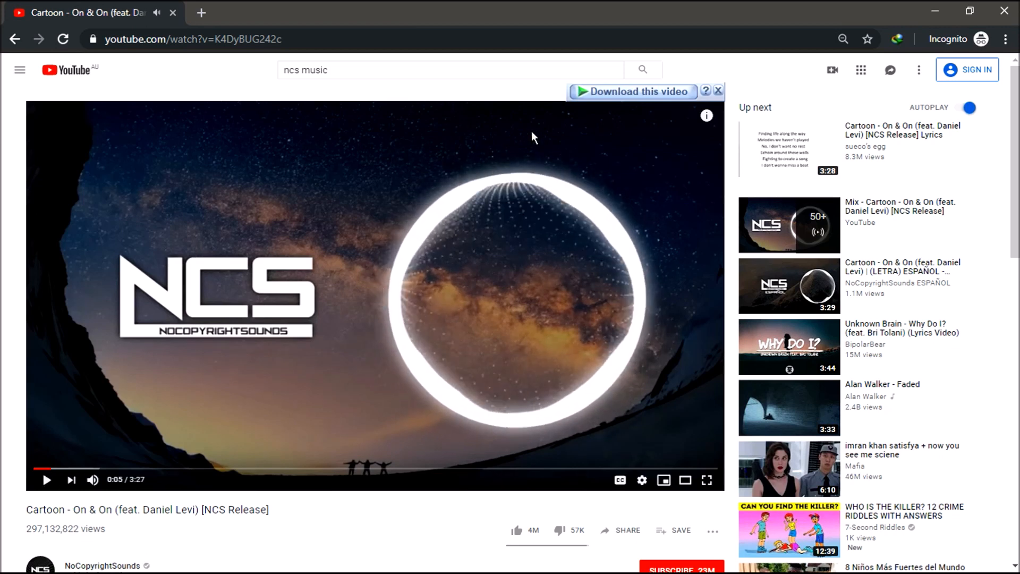
- Download the On & On video as 480p MKV in IDM, pausing at about 6%
click(632, 91)
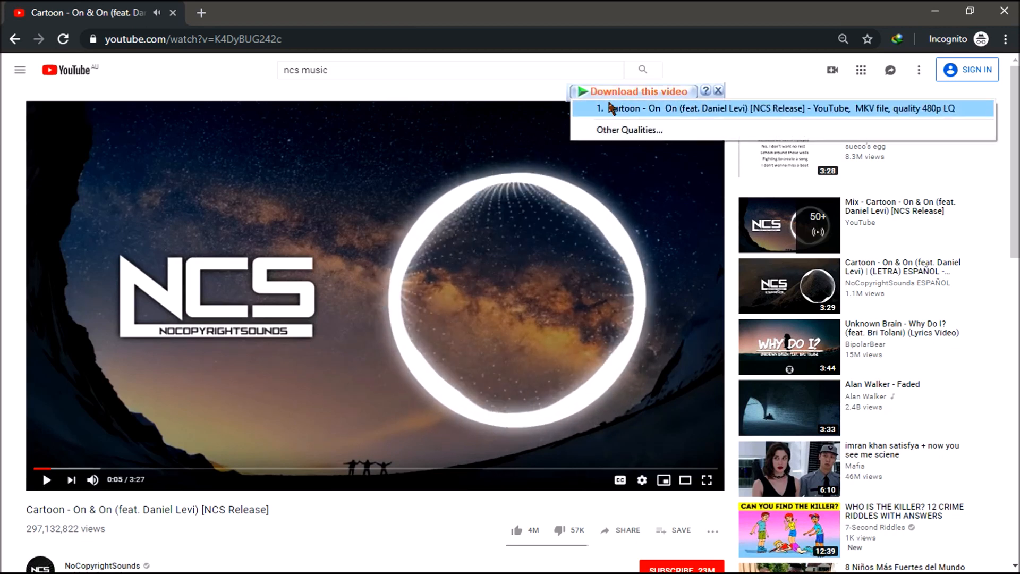
click(776, 108)
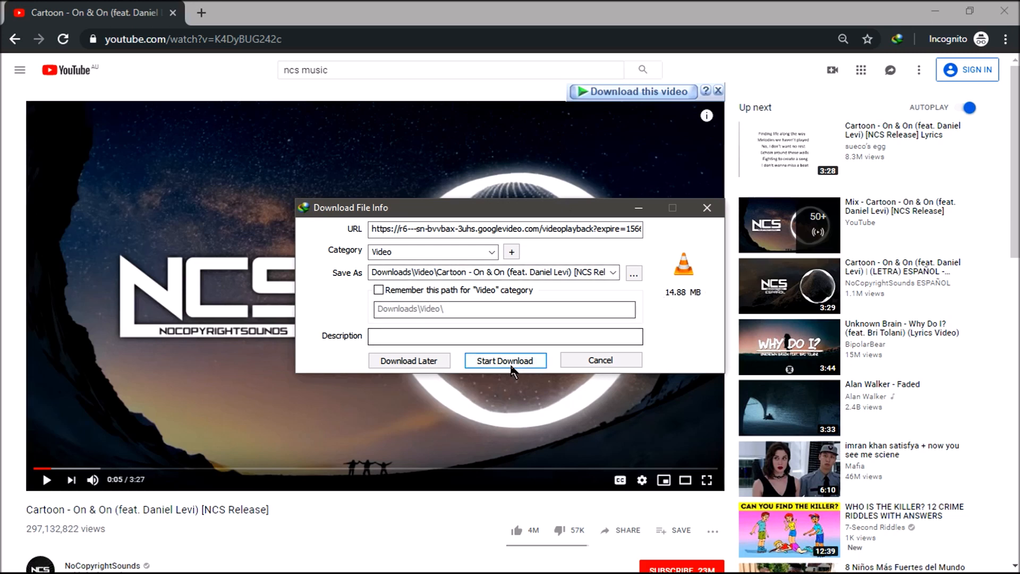
click(505, 360)
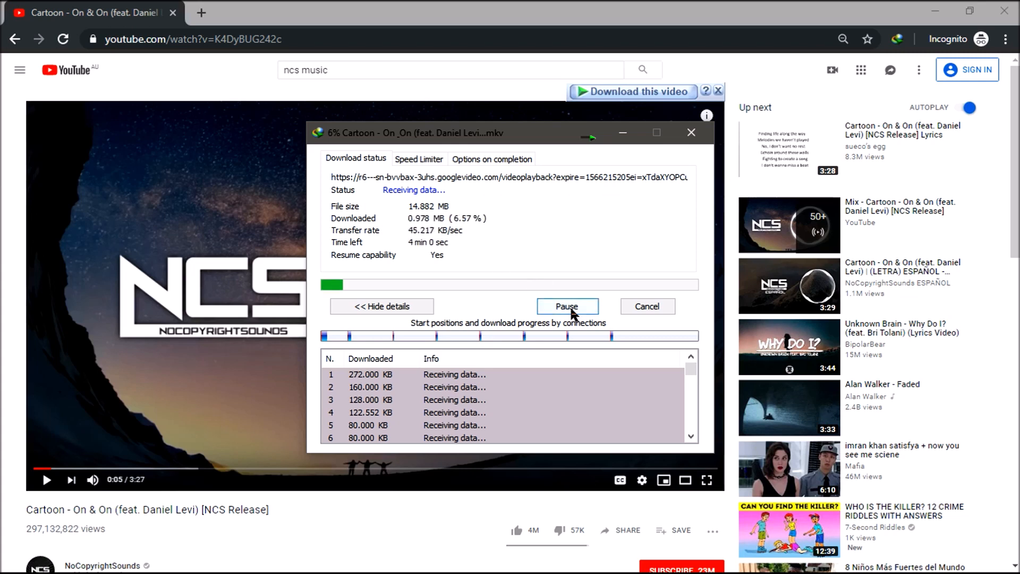
click(566, 306)
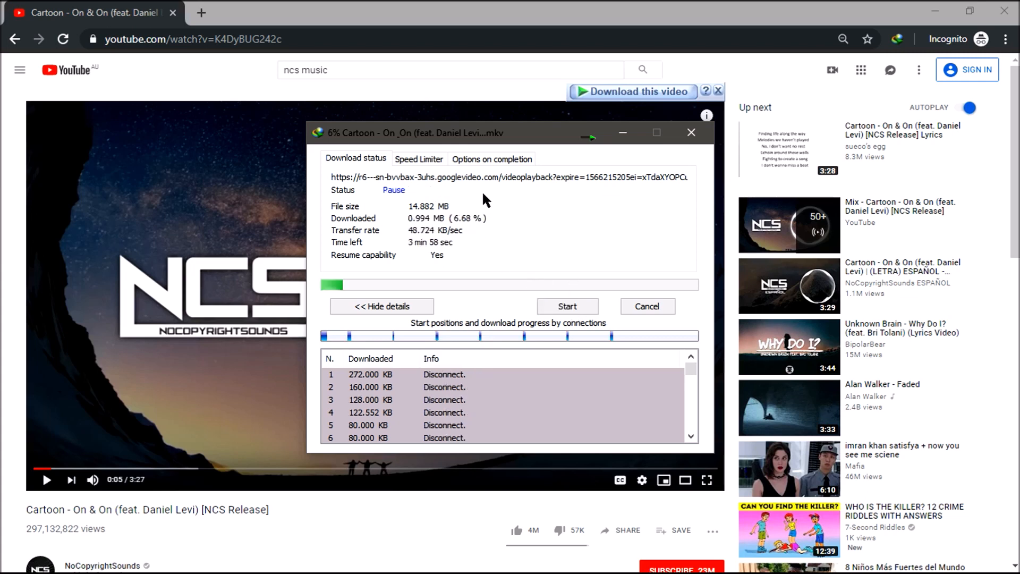
mouse_move(629, 253)
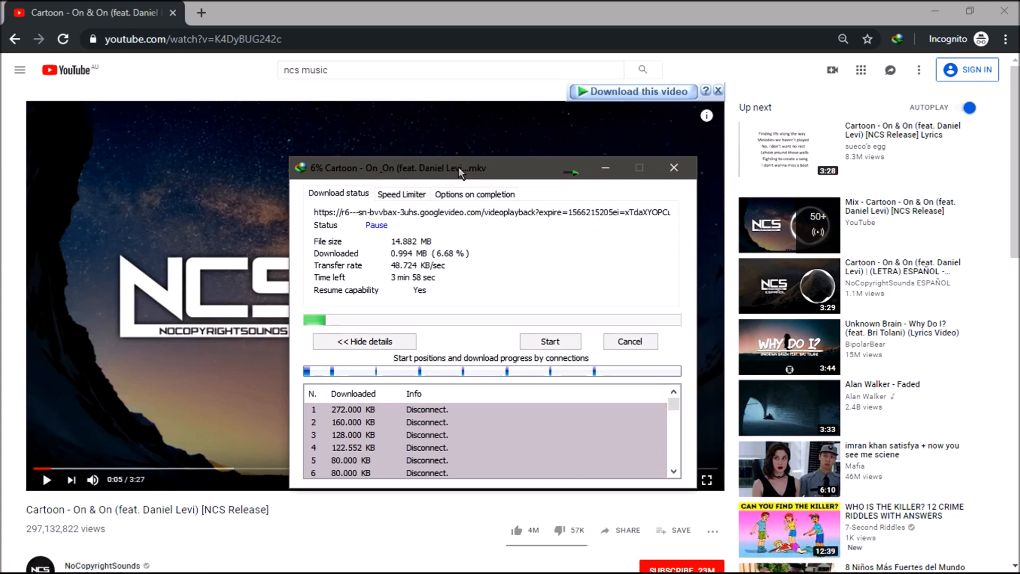
- Move the paused download window aside and show the IDM Downloads menu
drag(455, 168, 472, 131)
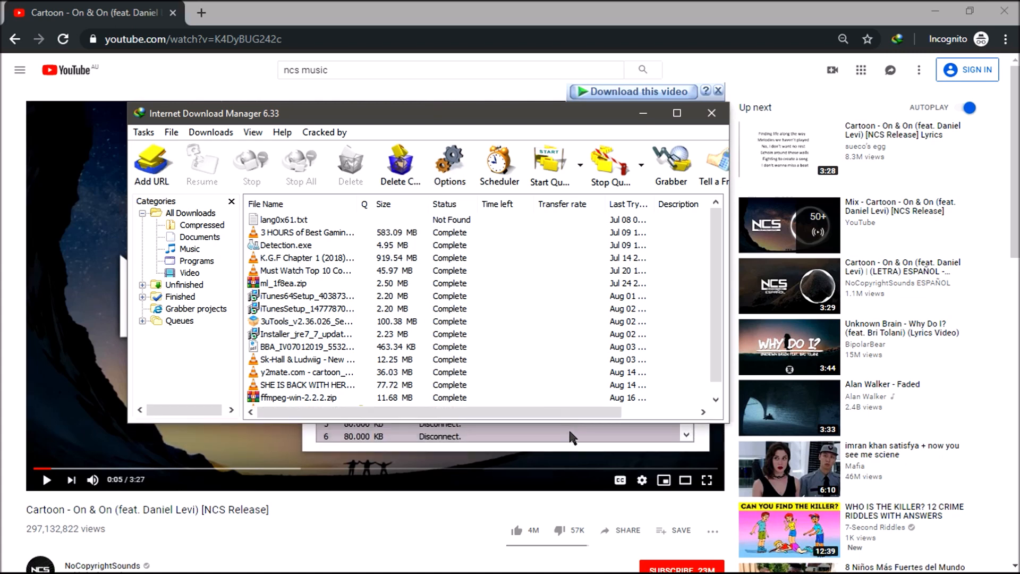
click(631, 91)
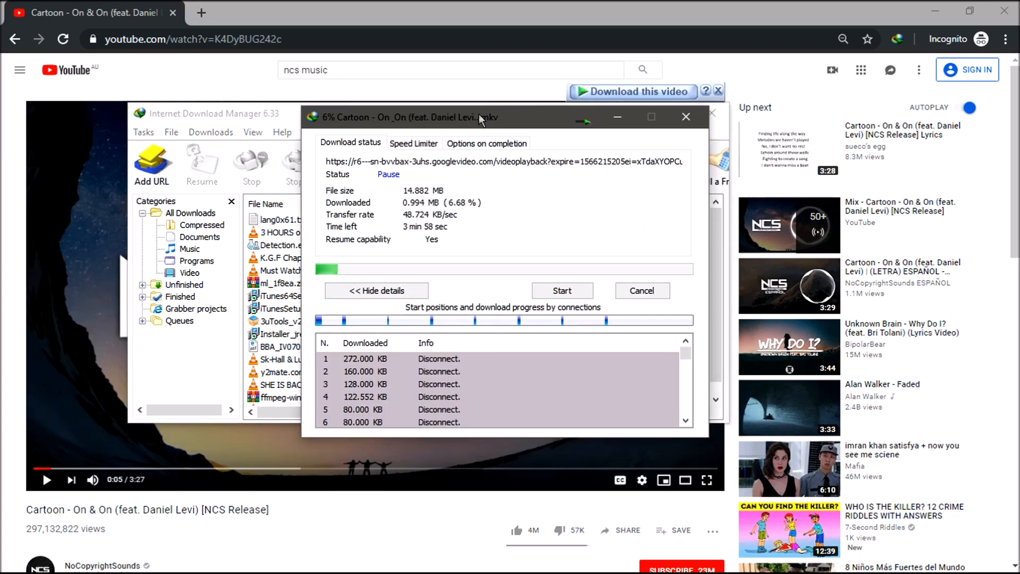
mouse_move(376, 224)
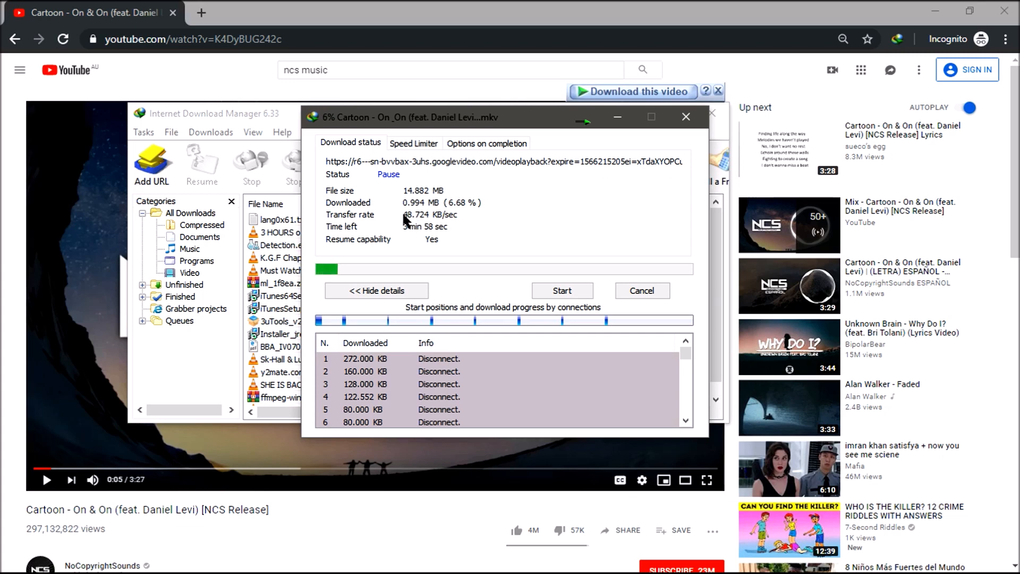
mouse_move(460, 223)
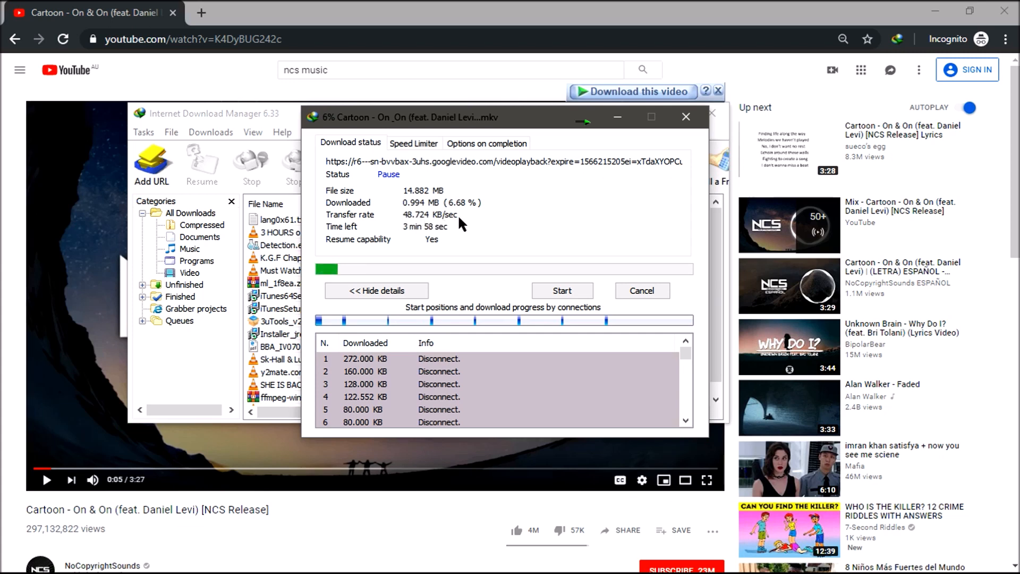
mouse_move(228, 151)
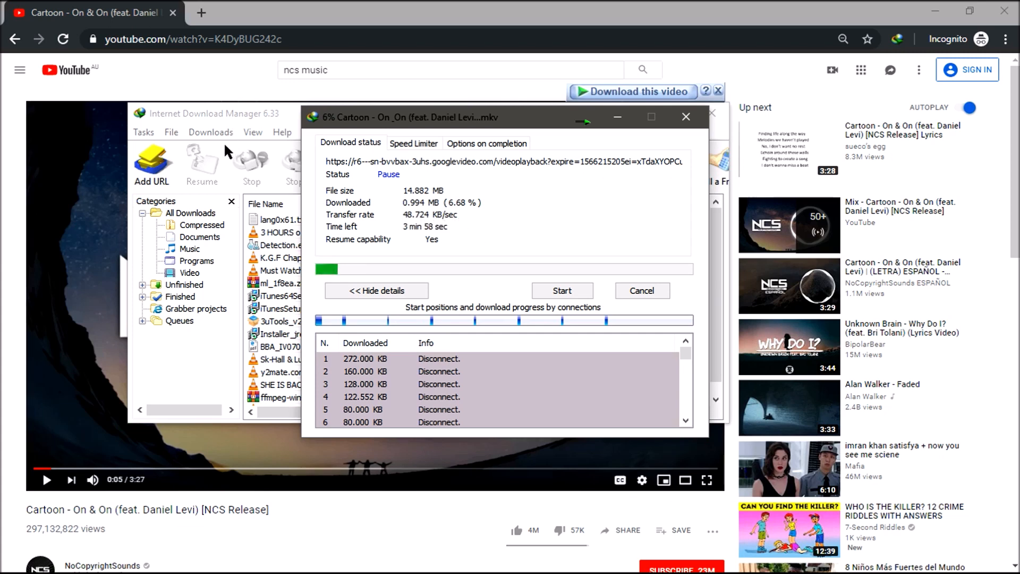
click(210, 132)
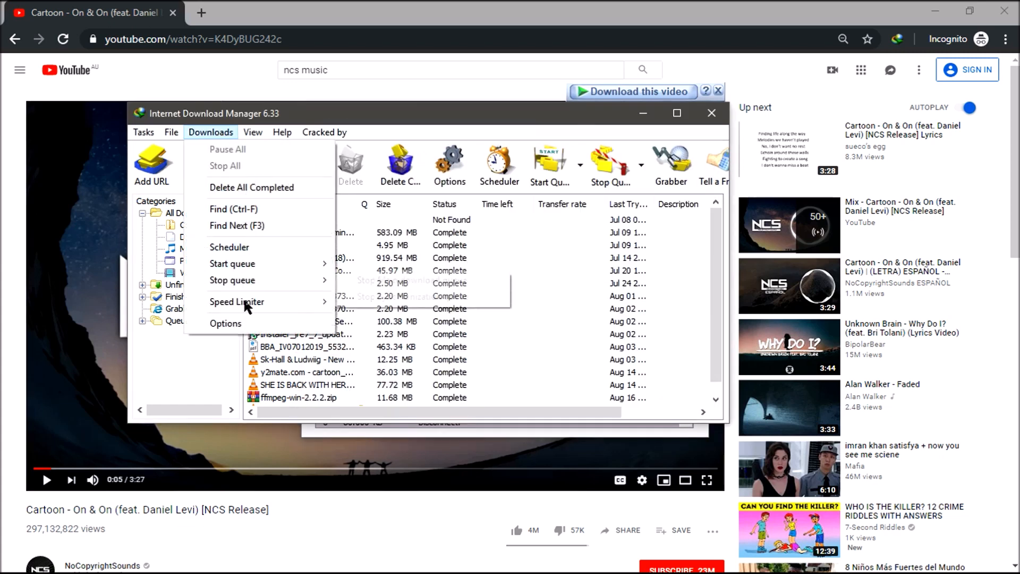
- In IDM options, choose High speed: direct connection (Ethernet/Cable)/Wi-Fi/Mobile 4G
click(225, 323)
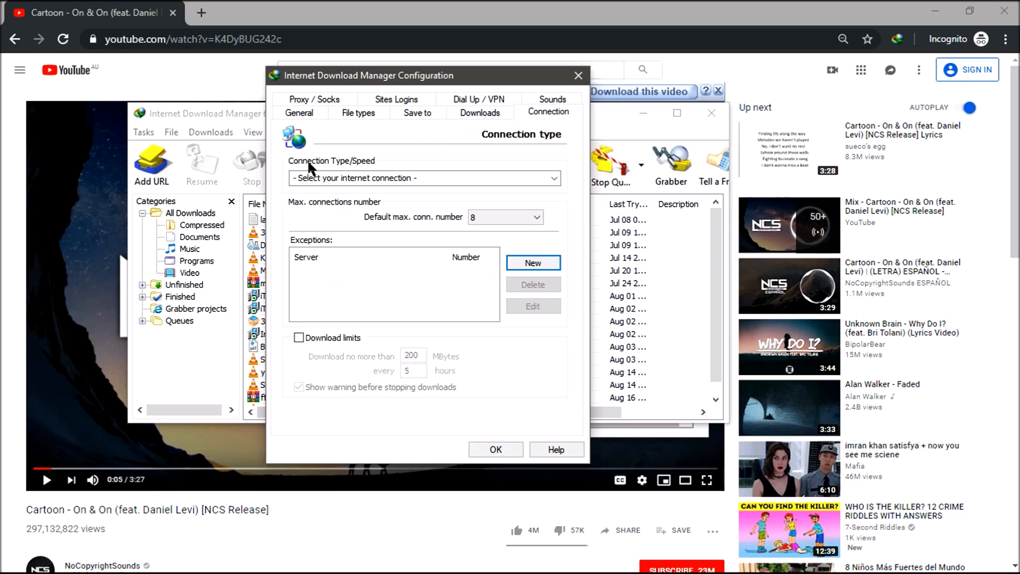
mouse_move(350, 167)
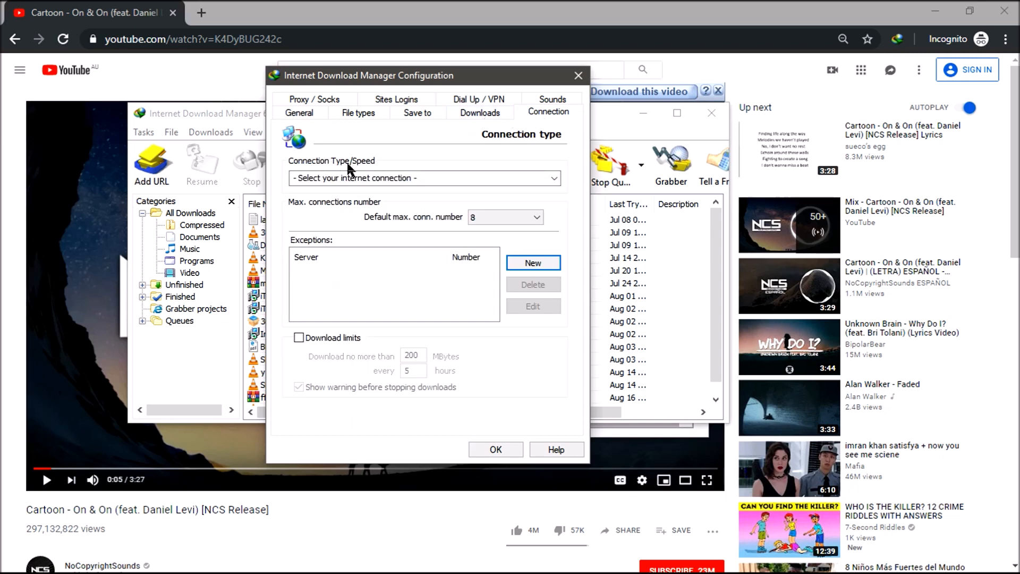
mouse_move(318, 211)
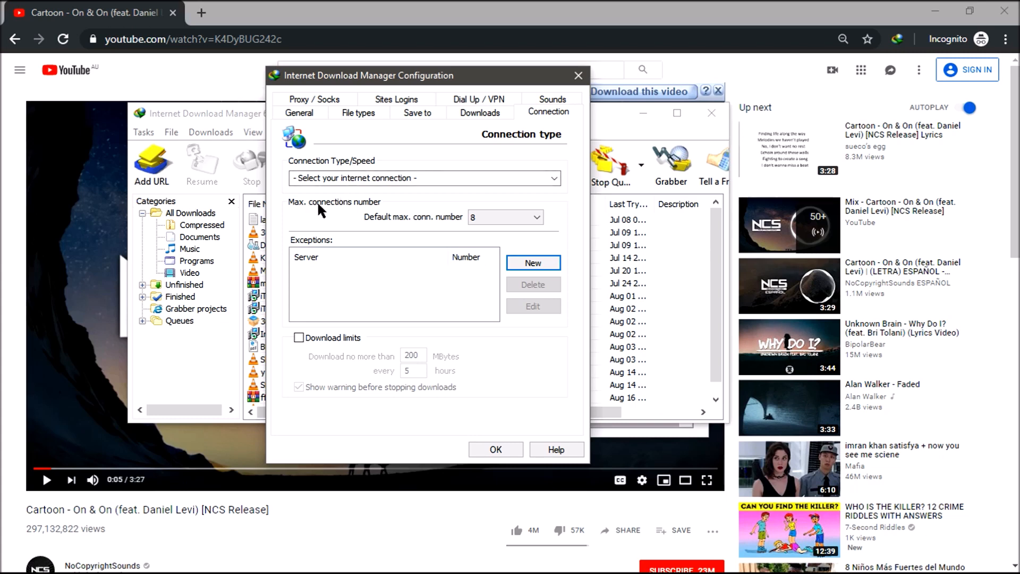
mouse_move(417, 197)
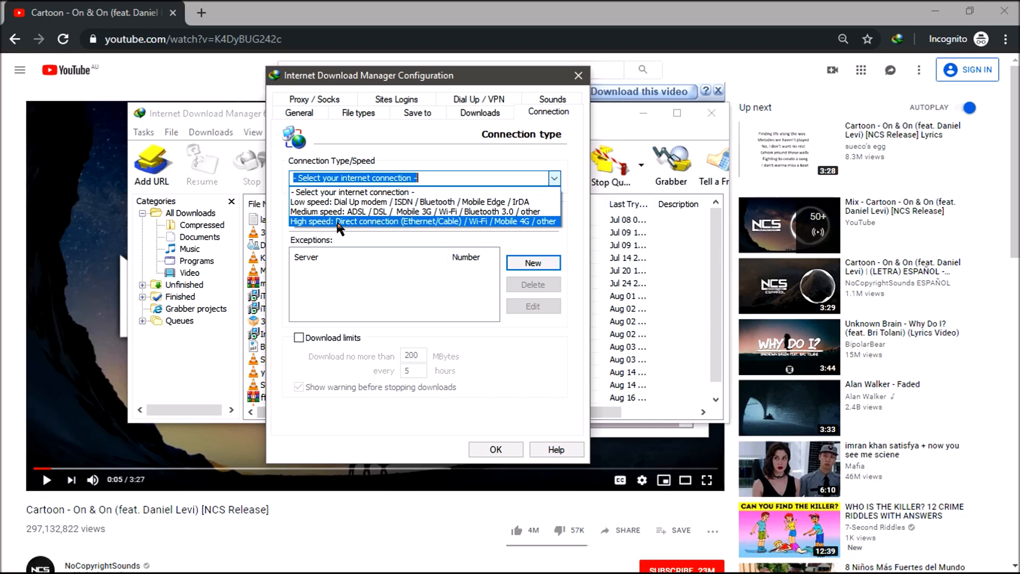
mouse_move(437, 226)
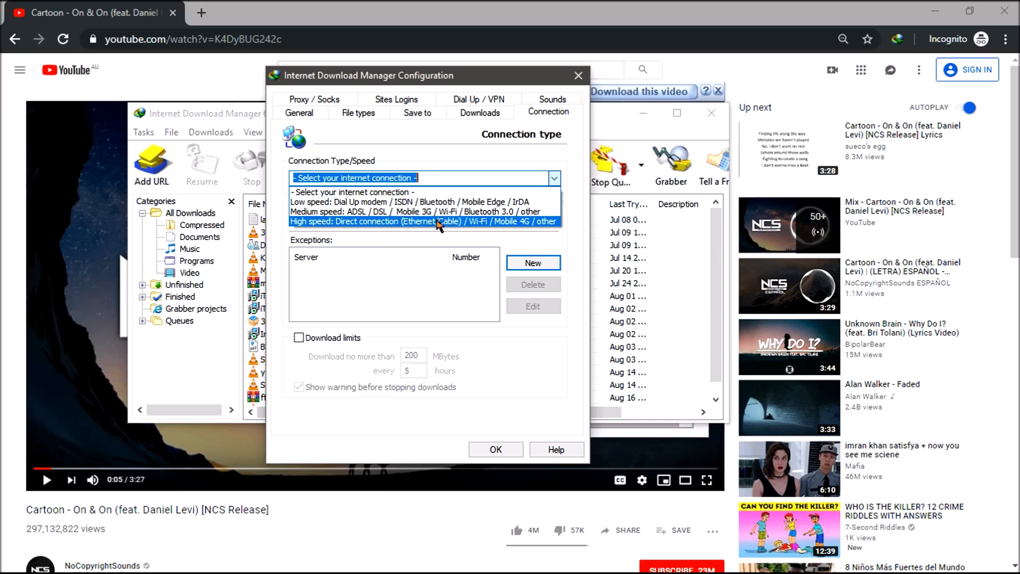
mouse_move(516, 226)
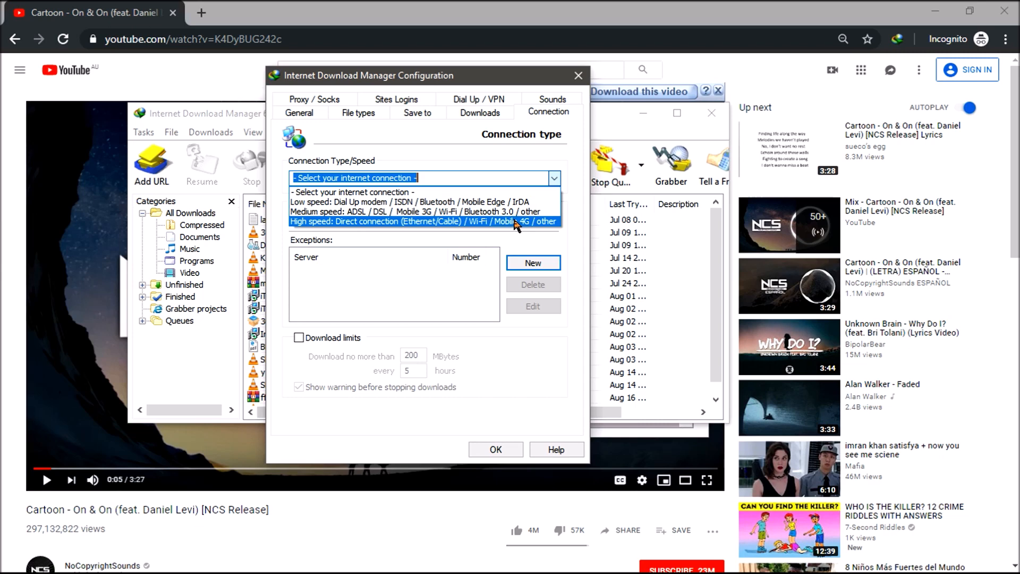
click(441, 221)
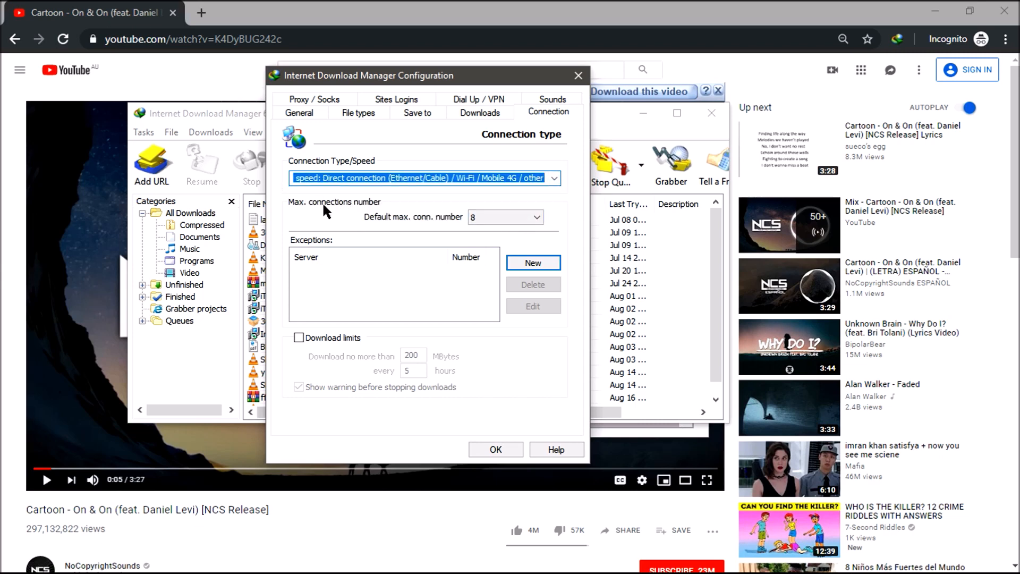
mouse_move(370, 224)
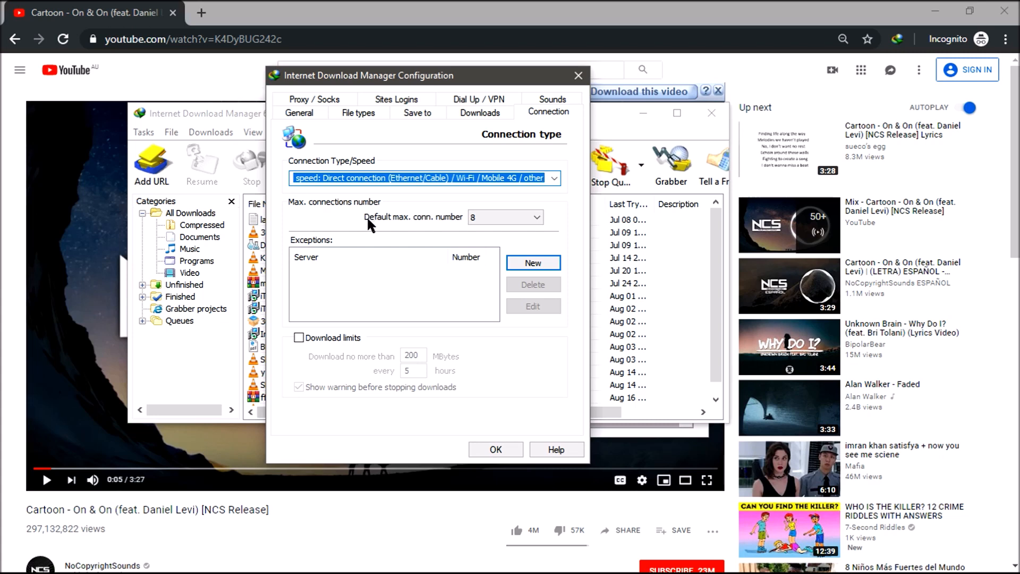
mouse_move(405, 224)
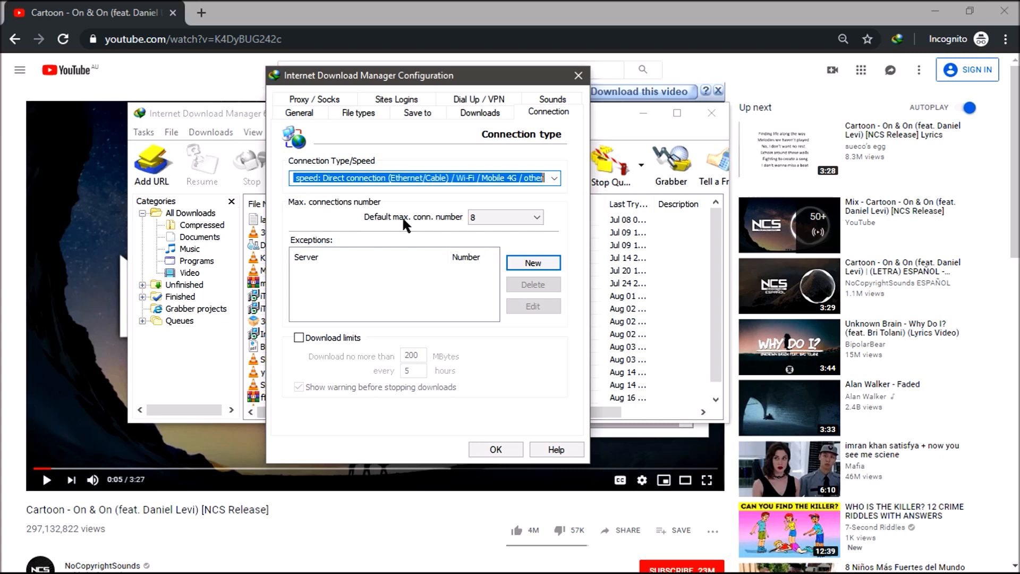
- Change default max connections from 8 to 32 and accept the warning
click(537, 217)
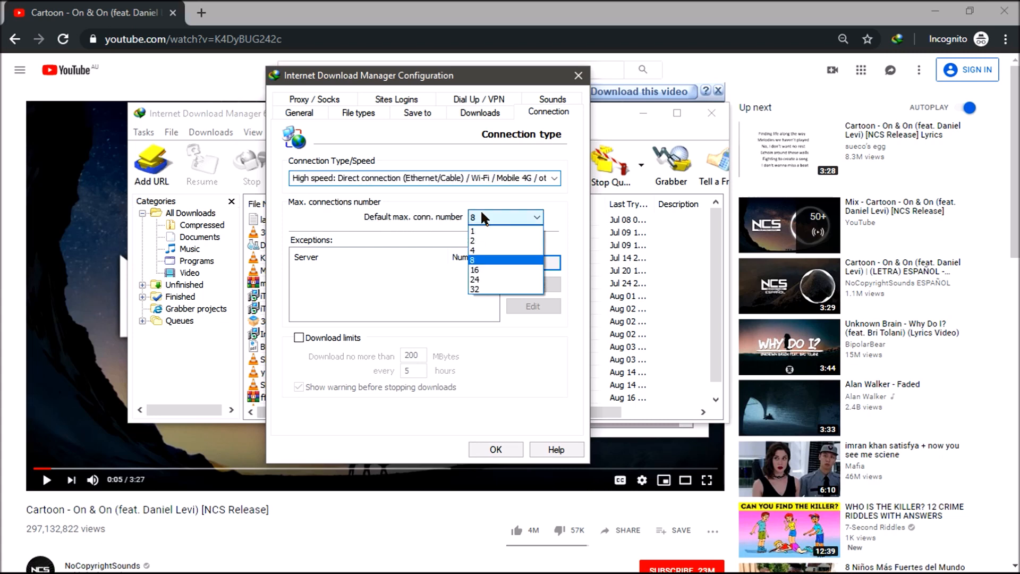
click(475, 270)
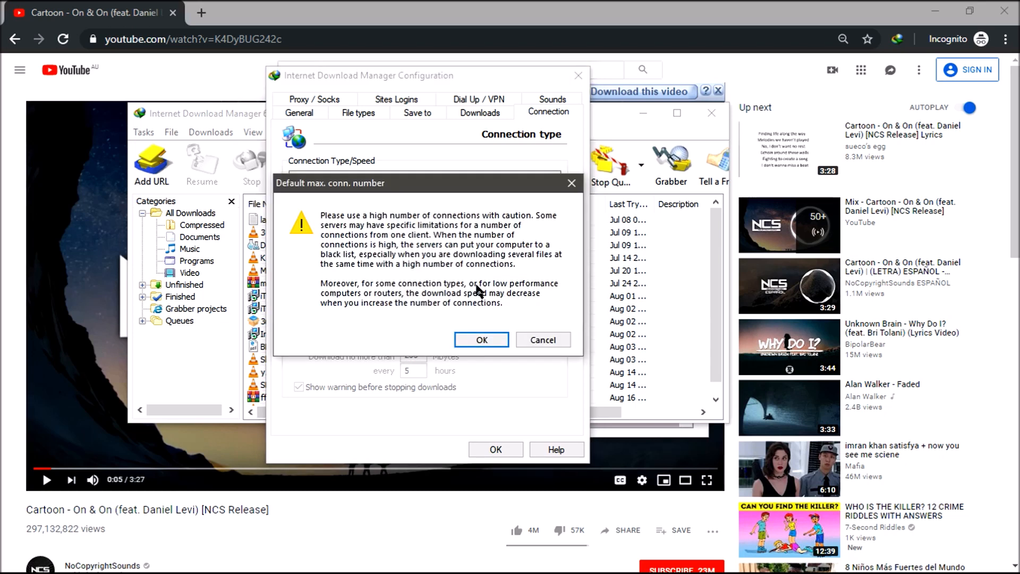
mouse_move(368, 222)
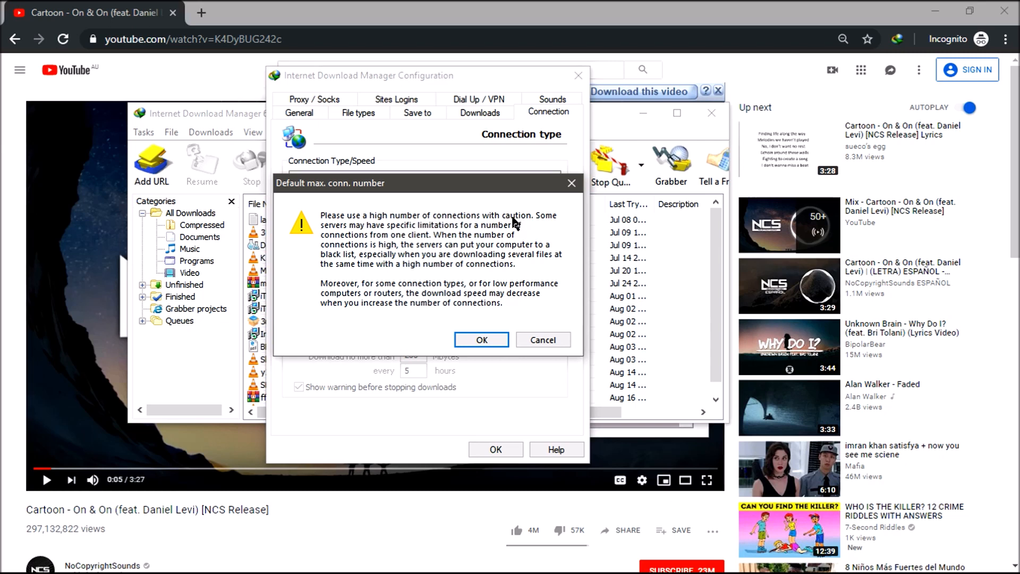
mouse_move(428, 233)
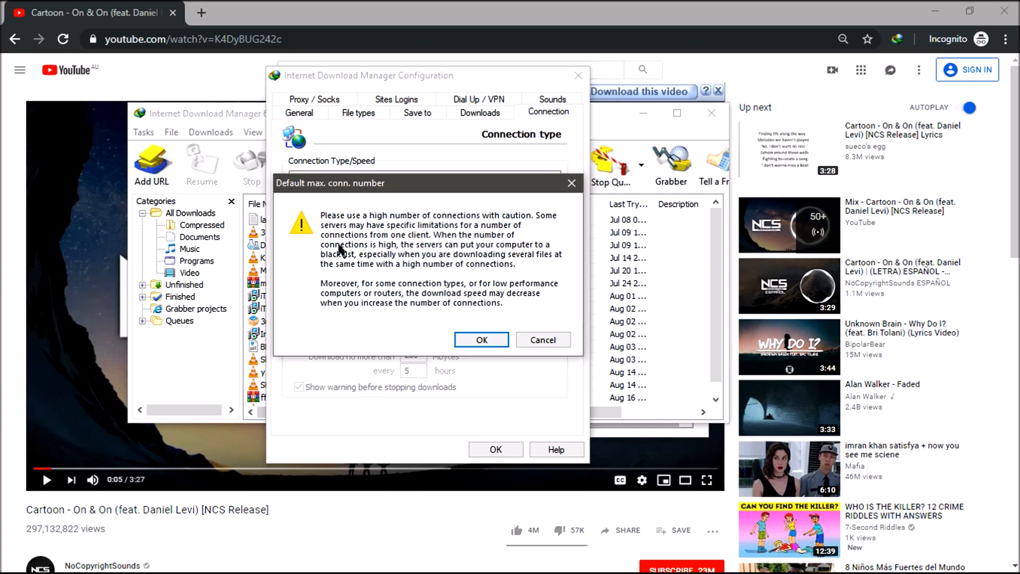
mouse_move(455, 250)
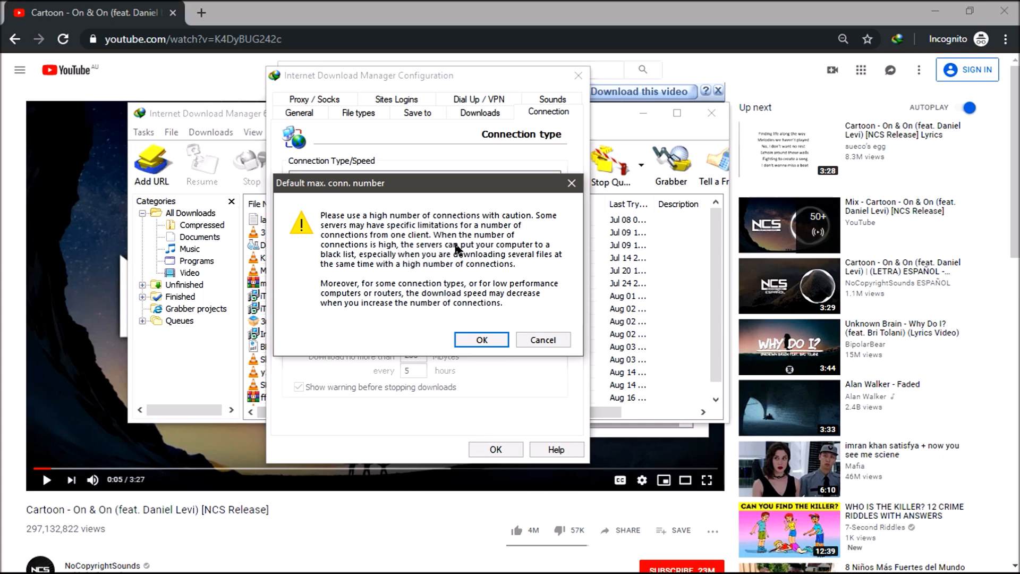
mouse_move(374, 264)
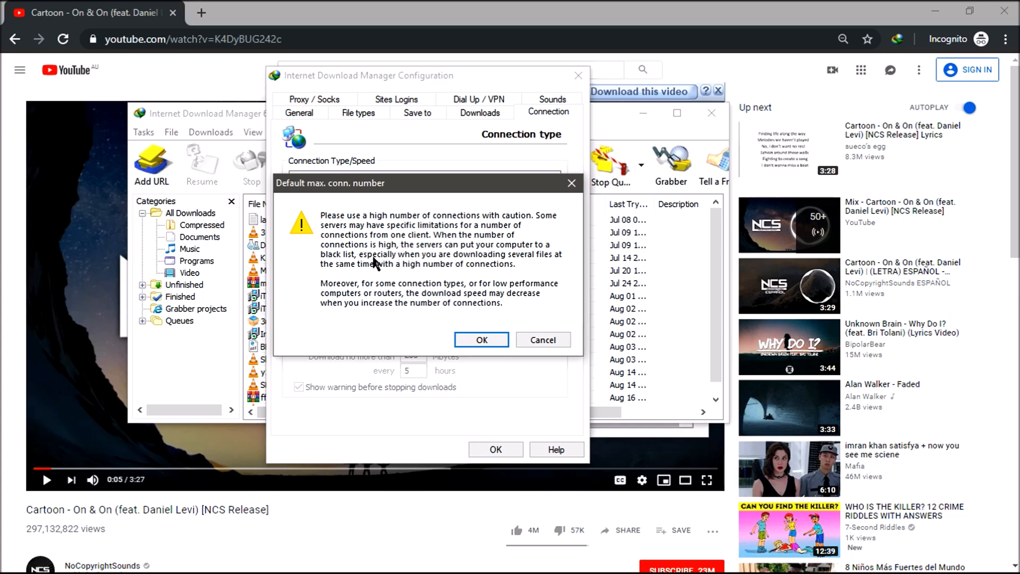
mouse_move(541, 261)
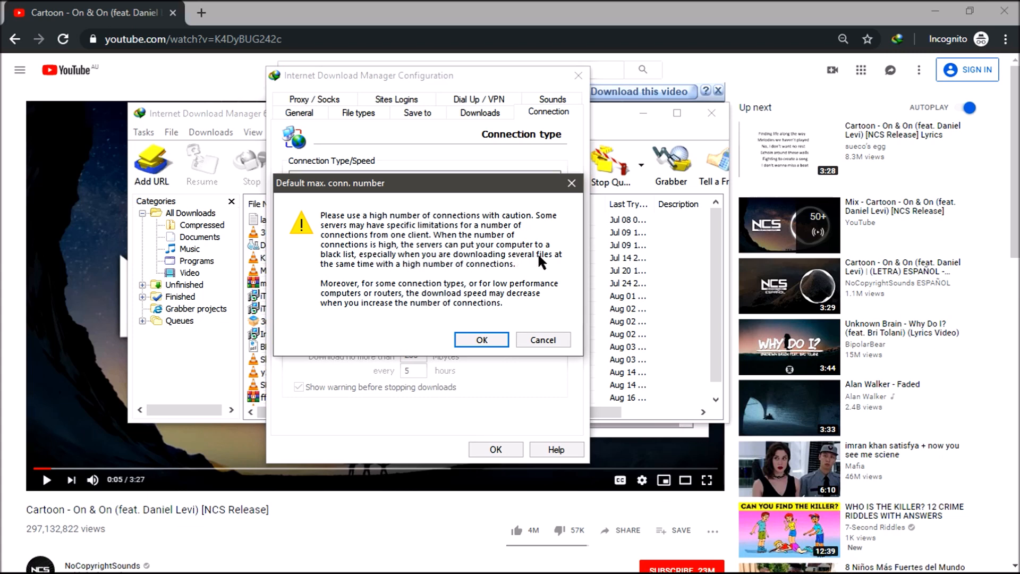
mouse_move(418, 271)
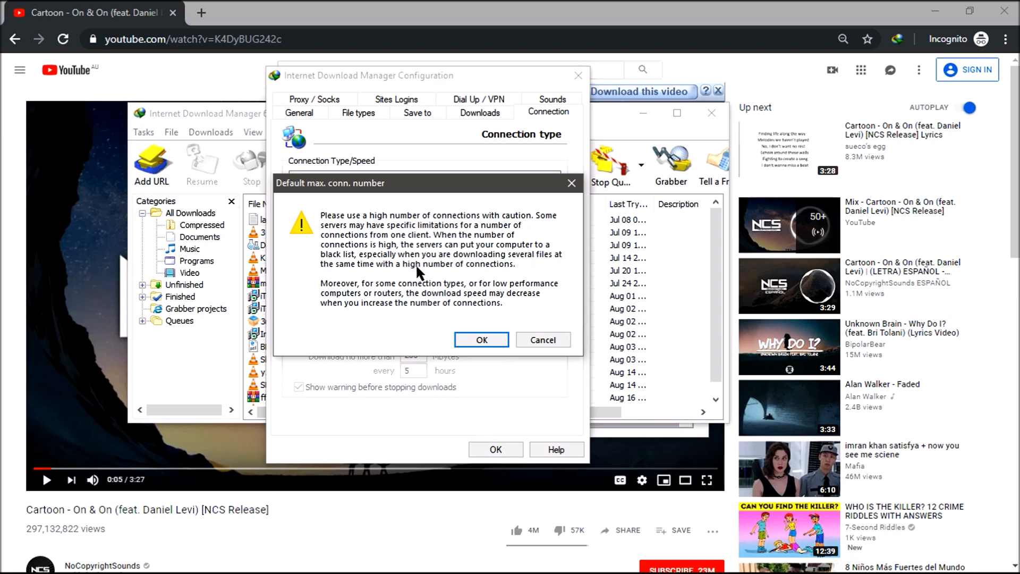
mouse_move(392, 297)
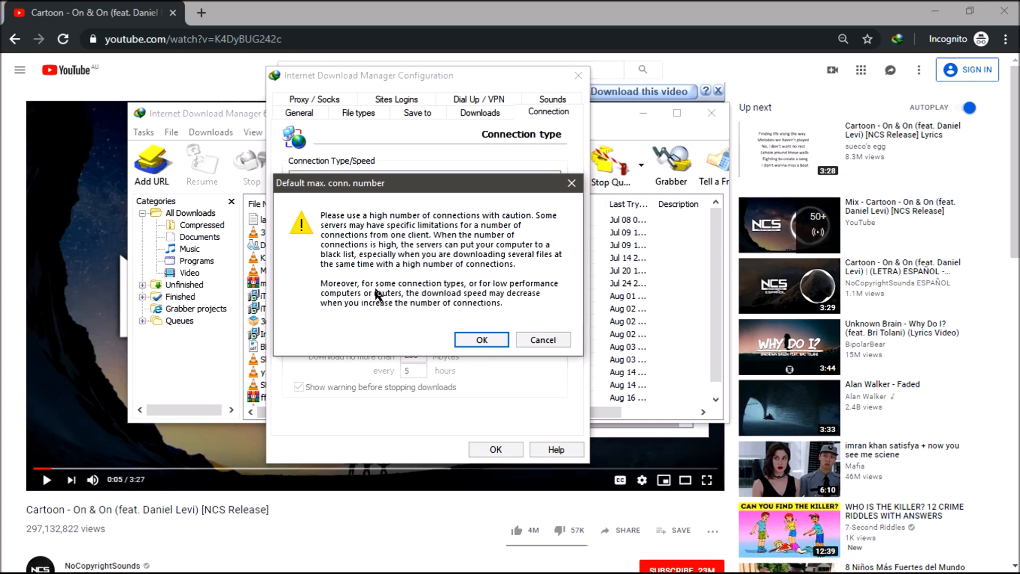
mouse_move(339, 317)
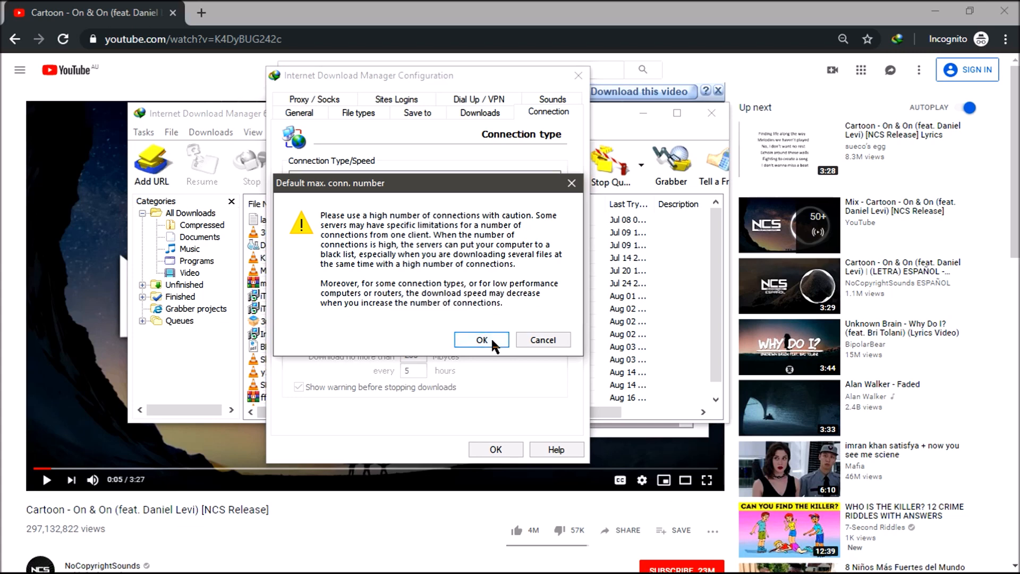
click(481, 339)
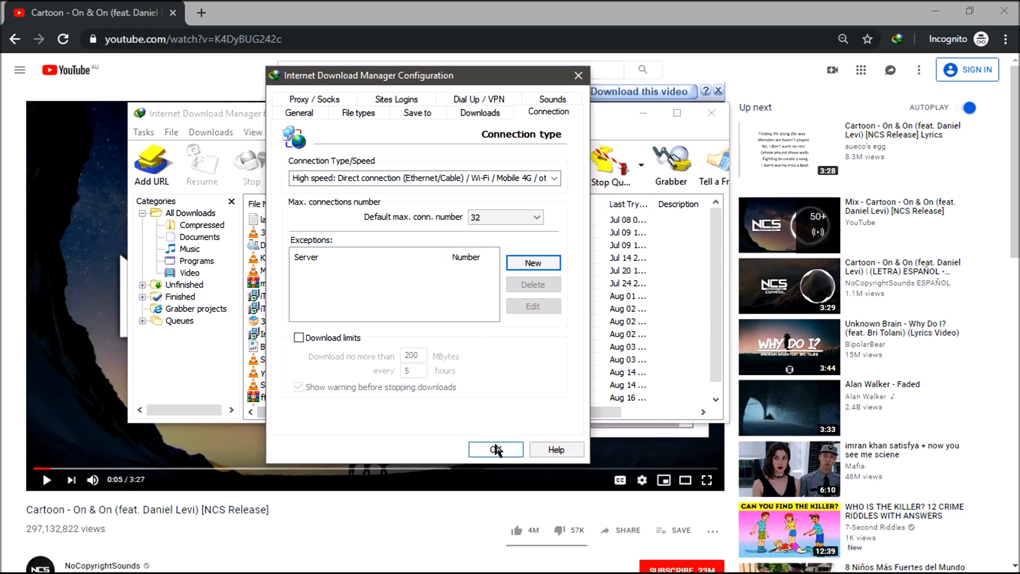
- Save the IDM configuration and resume the paused On & On download
click(496, 449)
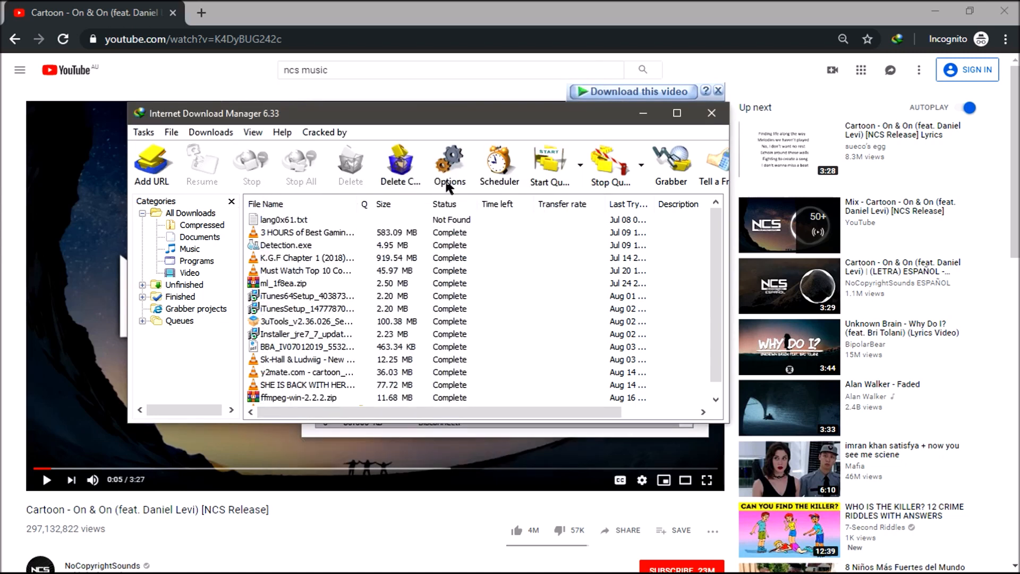
mouse_move(449, 156)
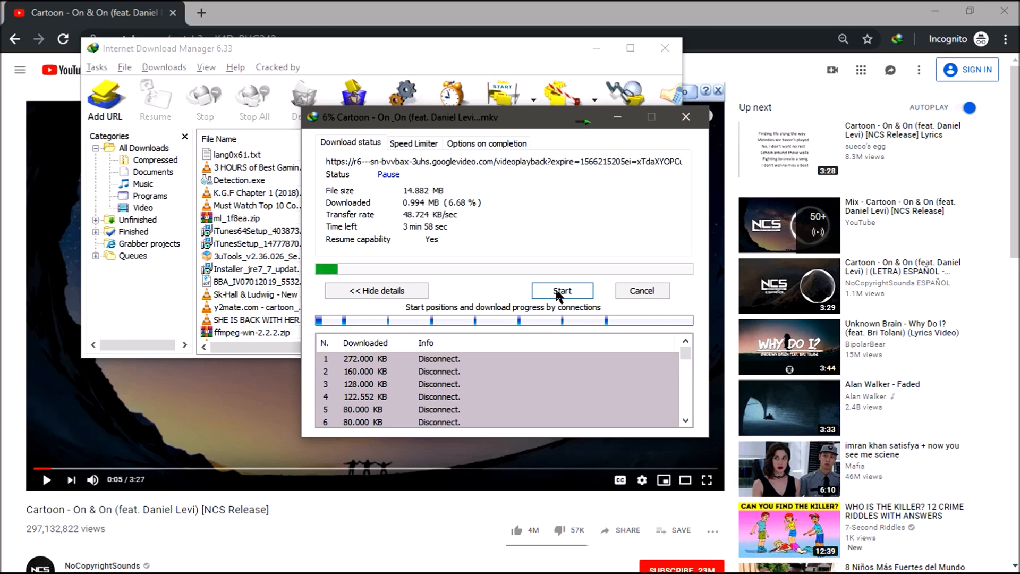
click(561, 291)
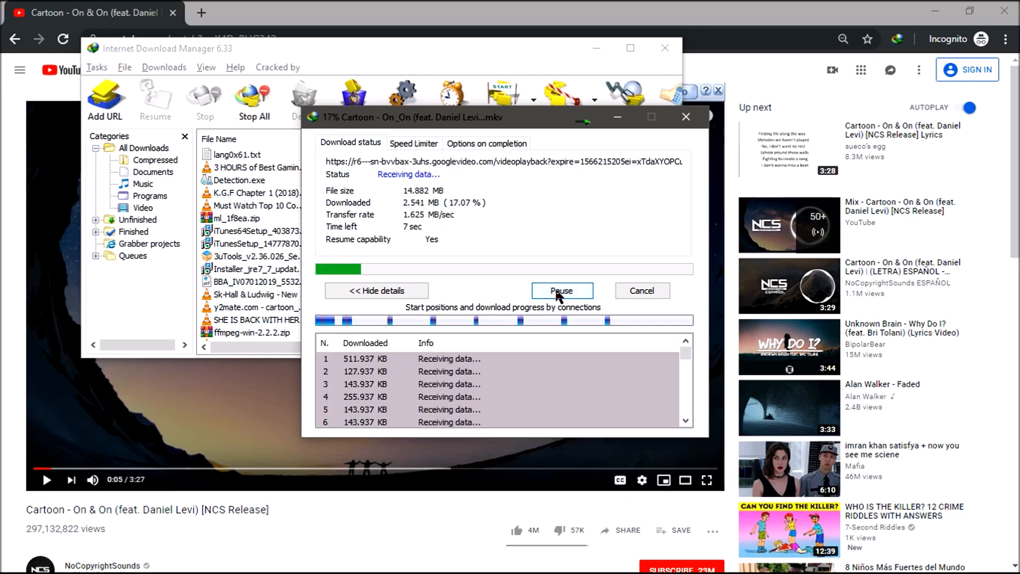